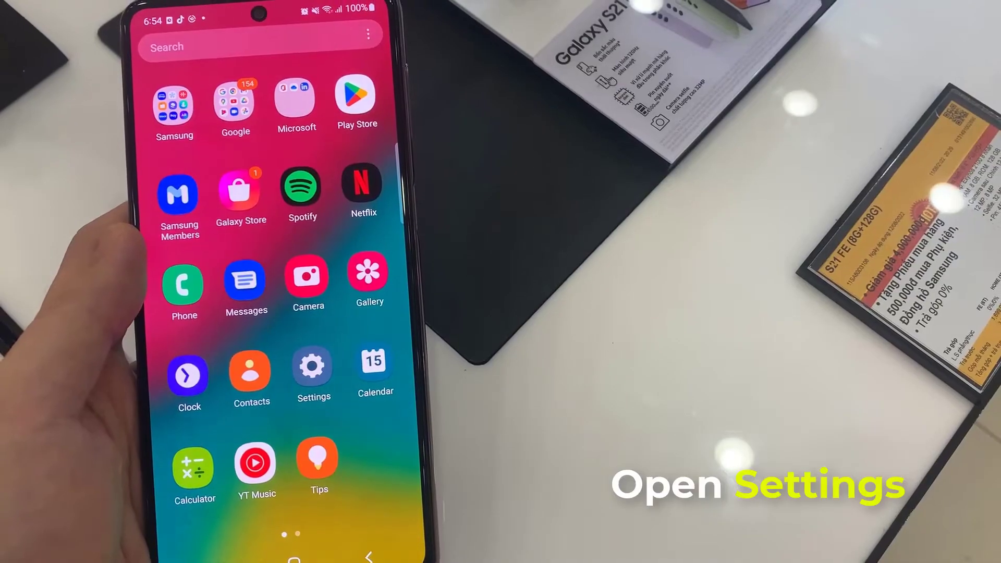
# Open Settings and go to the General management page.
pyautogui.click(312, 366)
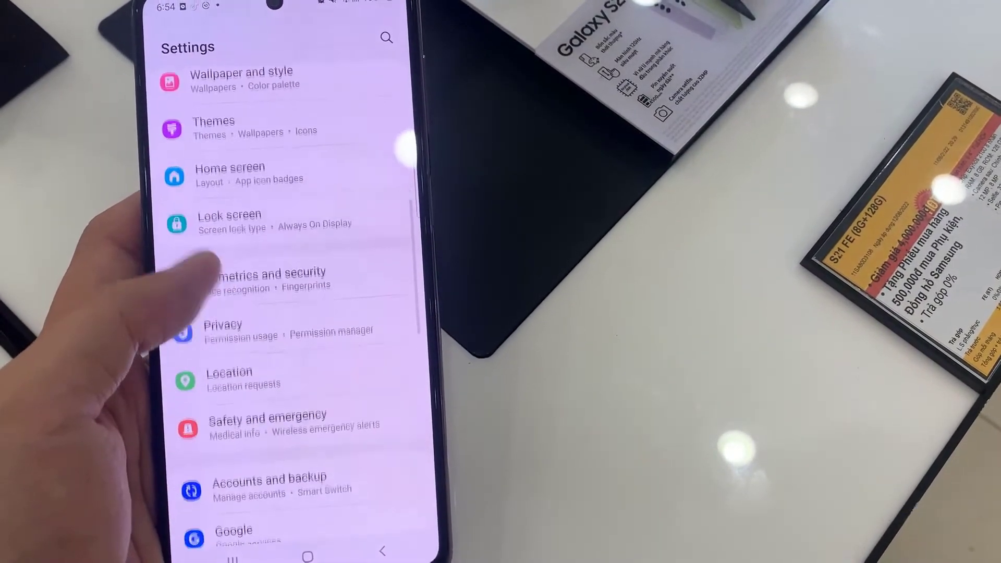
pyautogui.scroll(3)
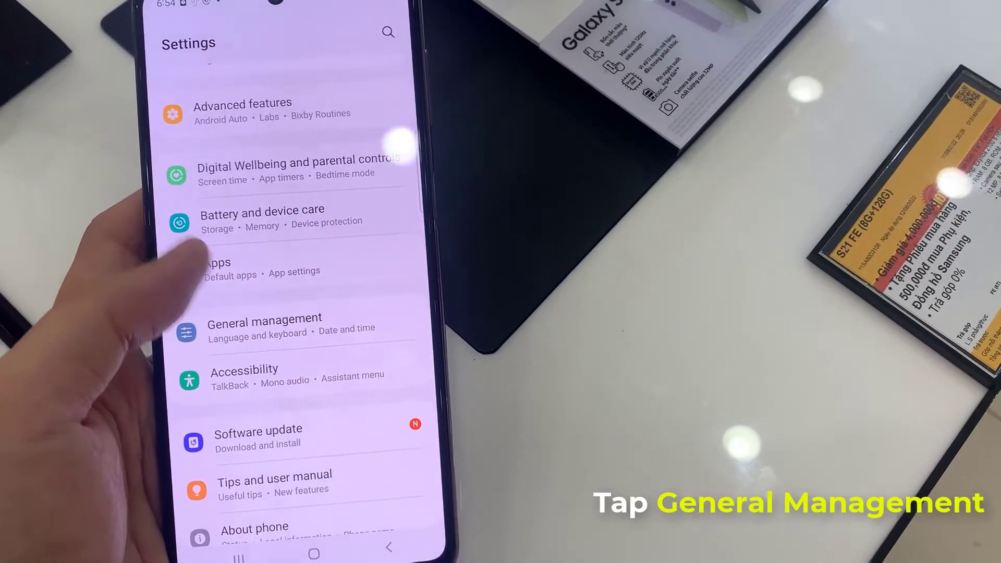
pyautogui.click(264, 319)
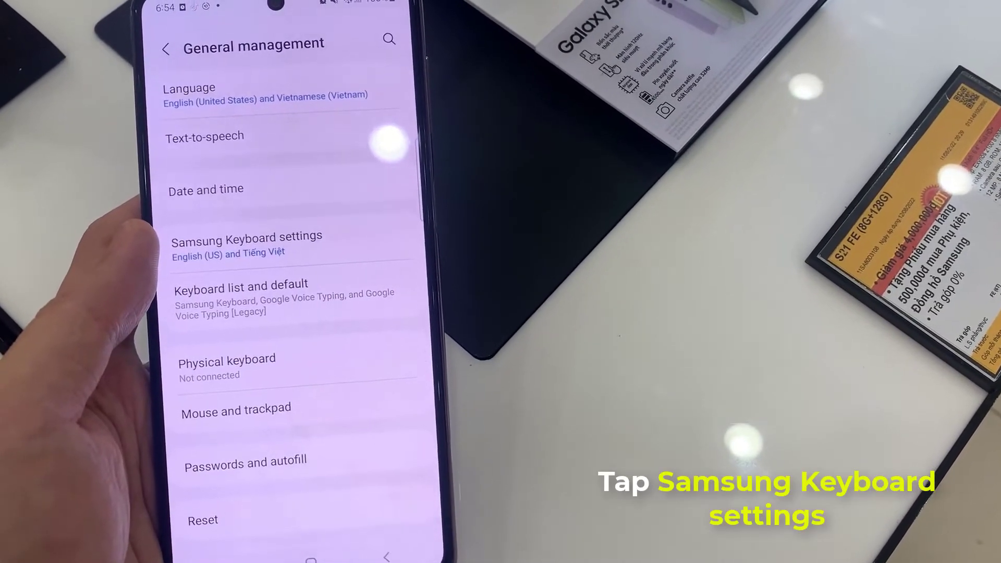
# Open Samsung Keyboard's Manage input languages list via Languages and types.
pyautogui.click(246, 243)
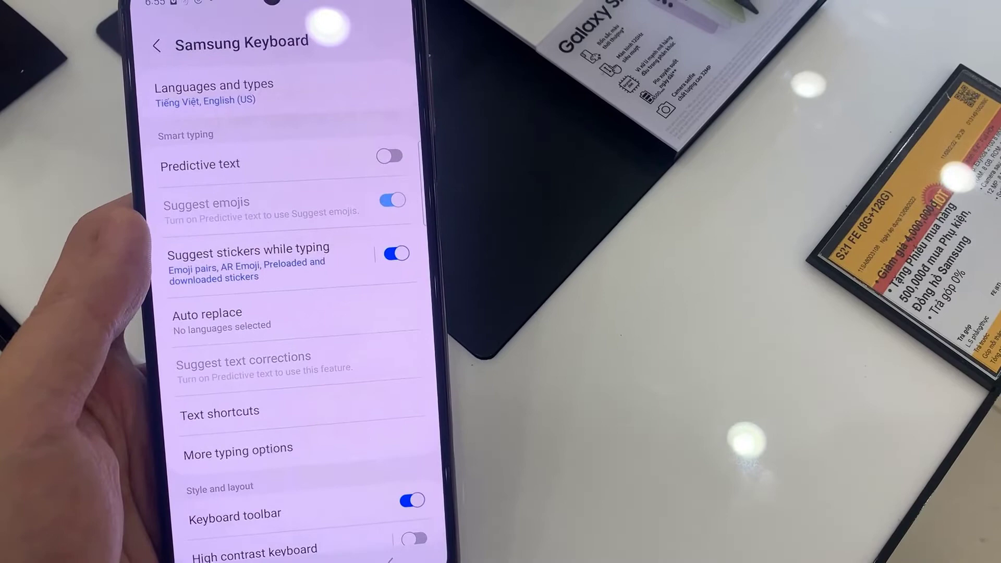
pyautogui.click(213, 91)
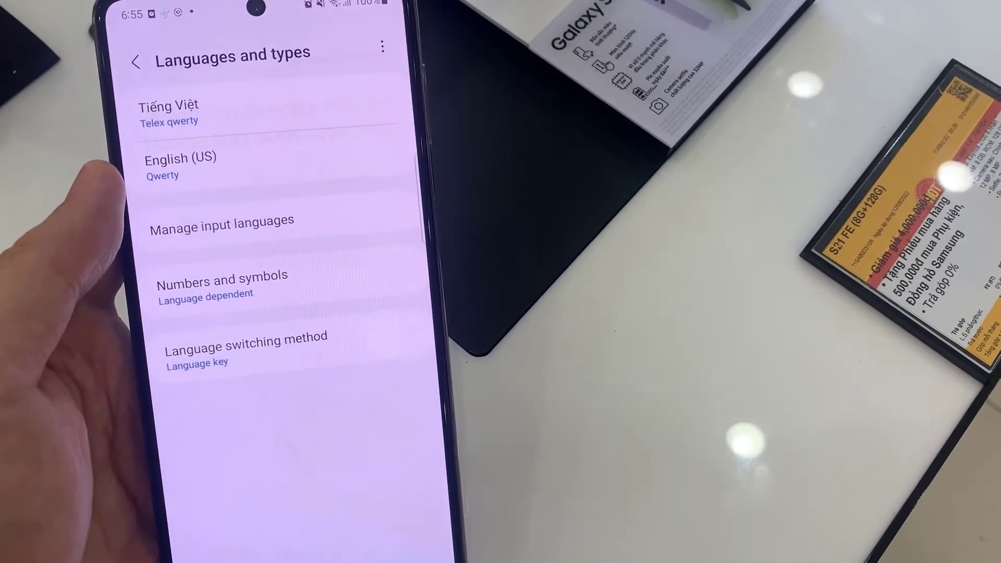
pyautogui.click(222, 220)
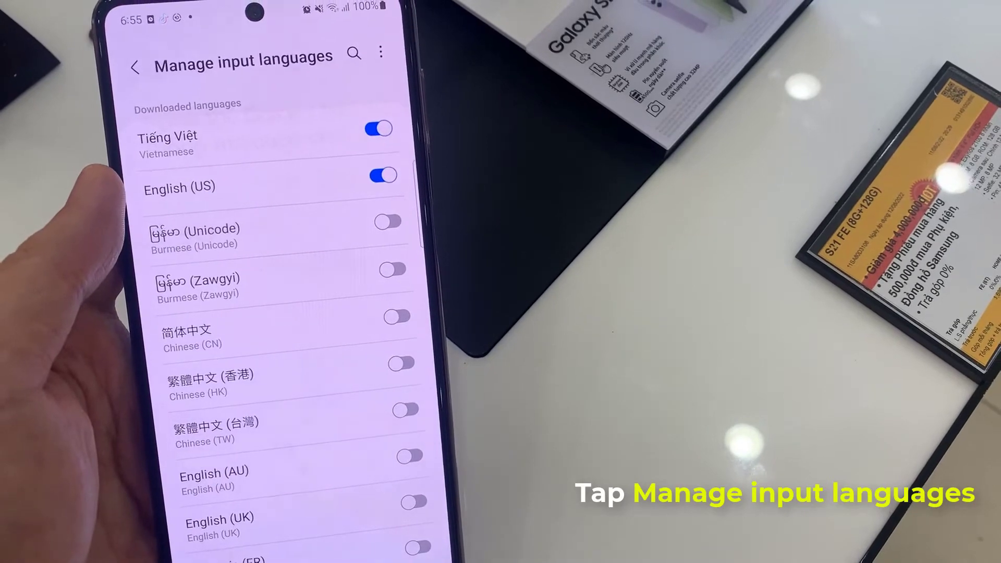
# Download Arabic and leave it as the only enabled input language, Vietnamese and English off.
pyautogui.scroll(-3)
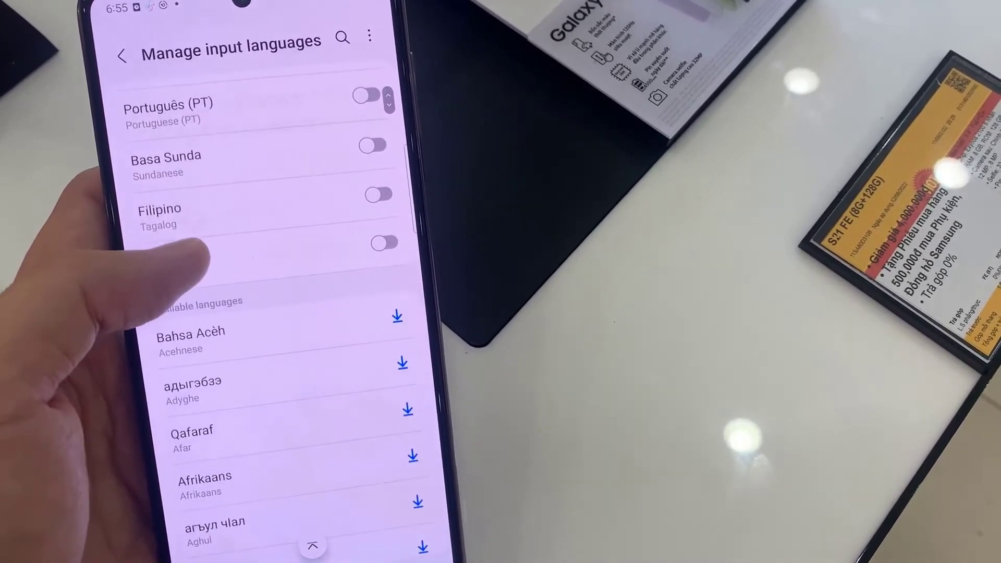
pyautogui.click(383, 241)
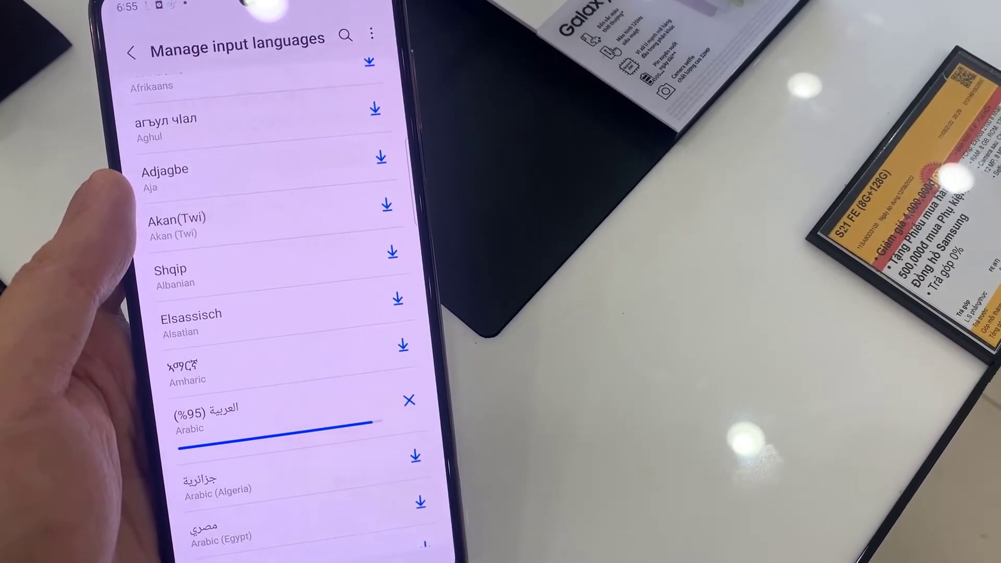
pyautogui.scroll(3)
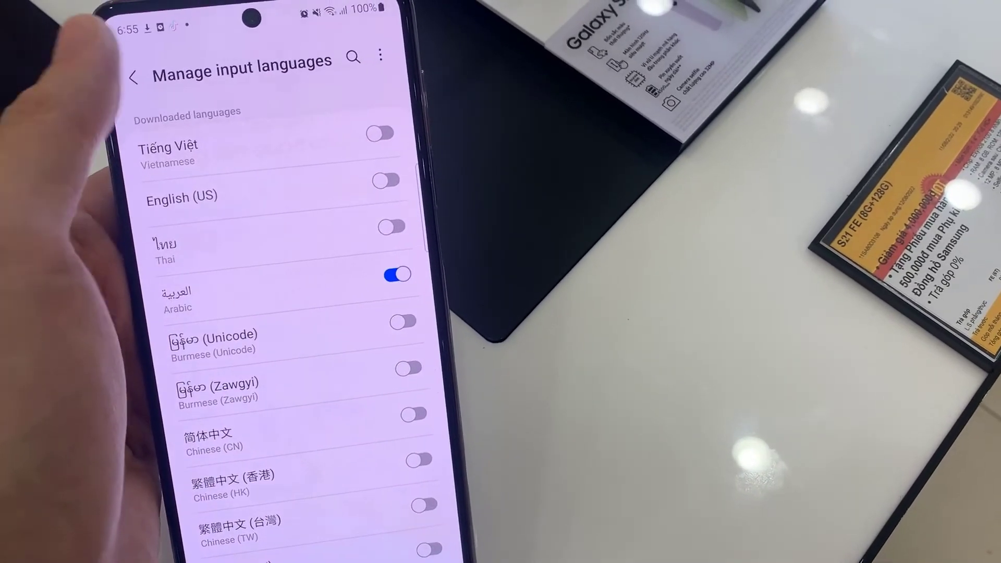
pyautogui.click(134, 72)
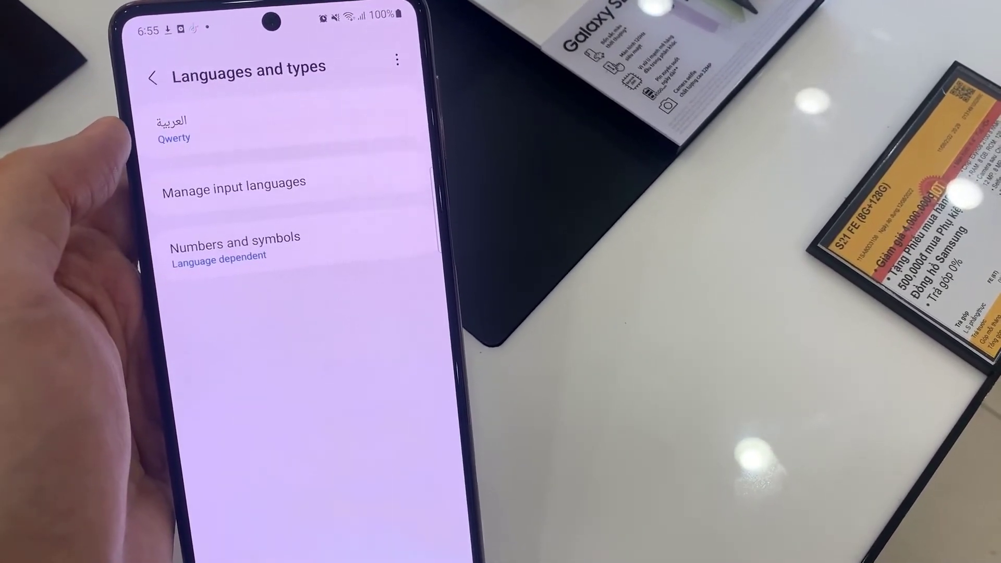